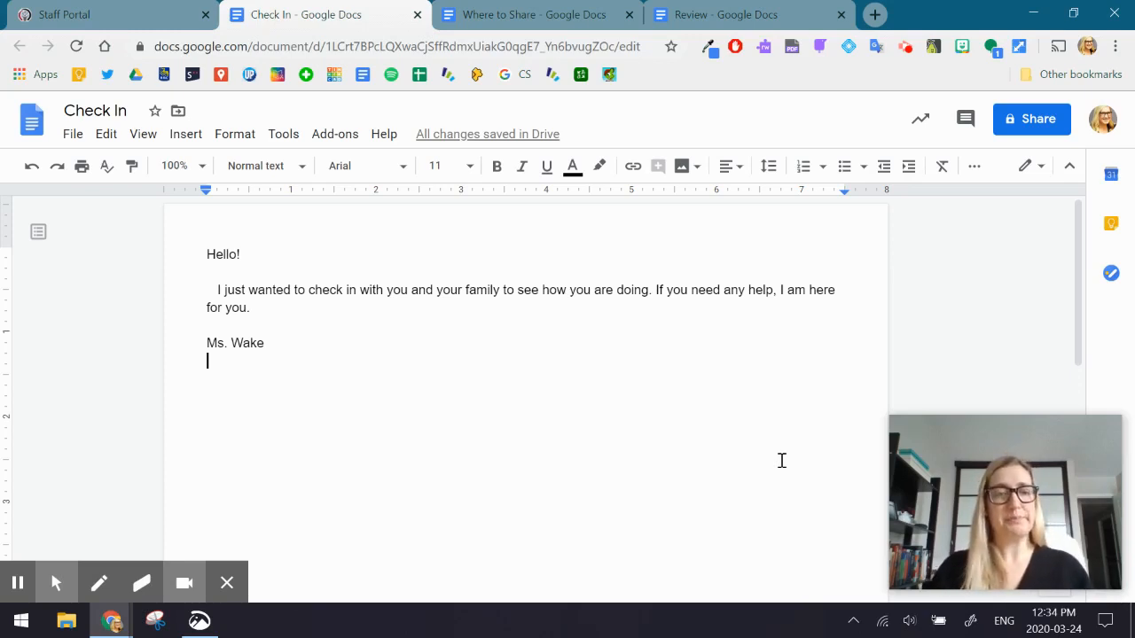
mouse_move(502, 388)
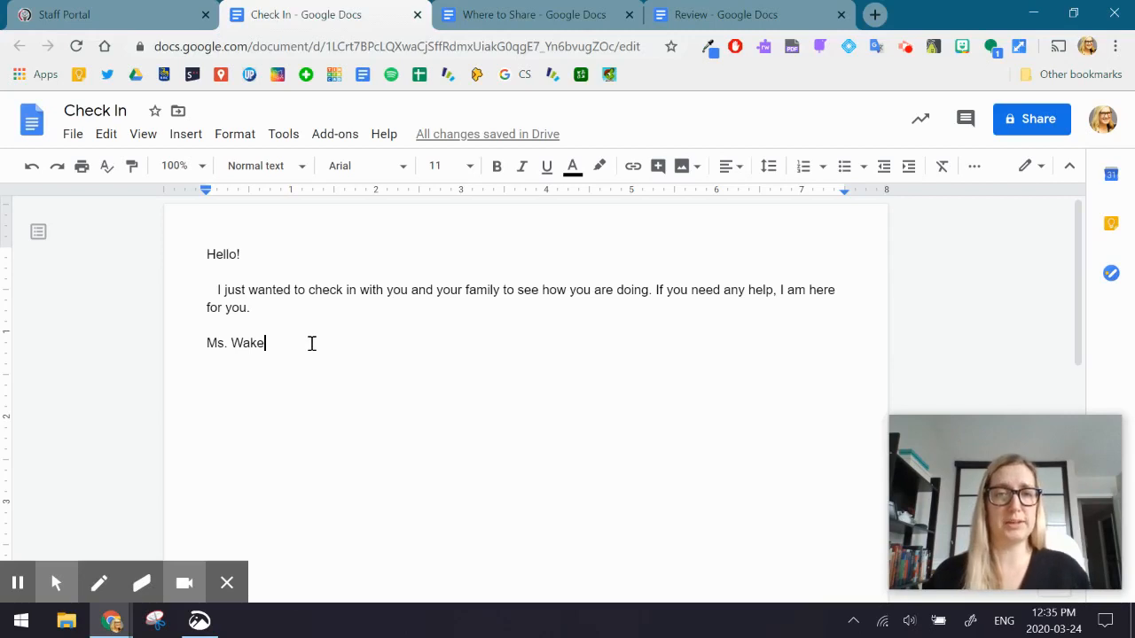
Start a translated copy of the Check In document with Arabic as the target language.
key("enter")
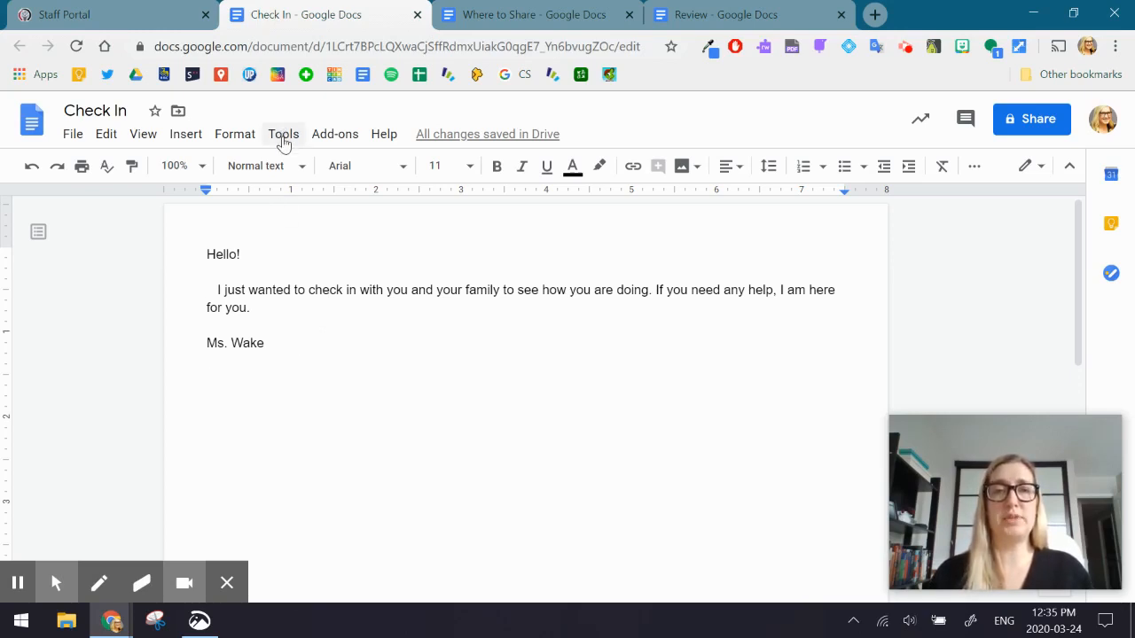
left_click(282, 134)
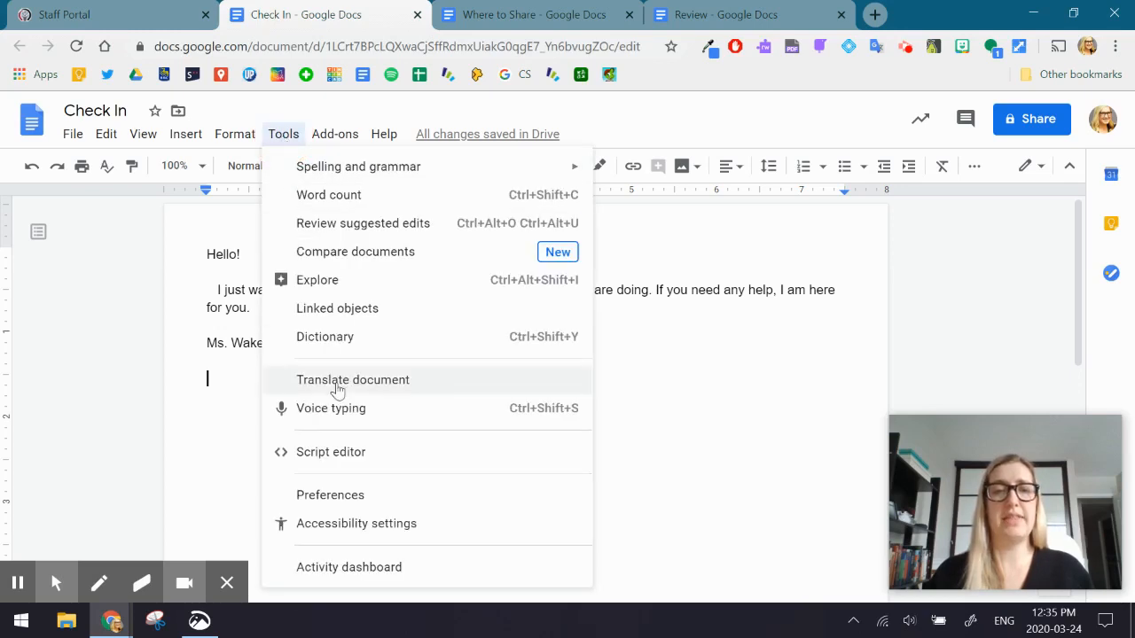
left_click(352, 380)
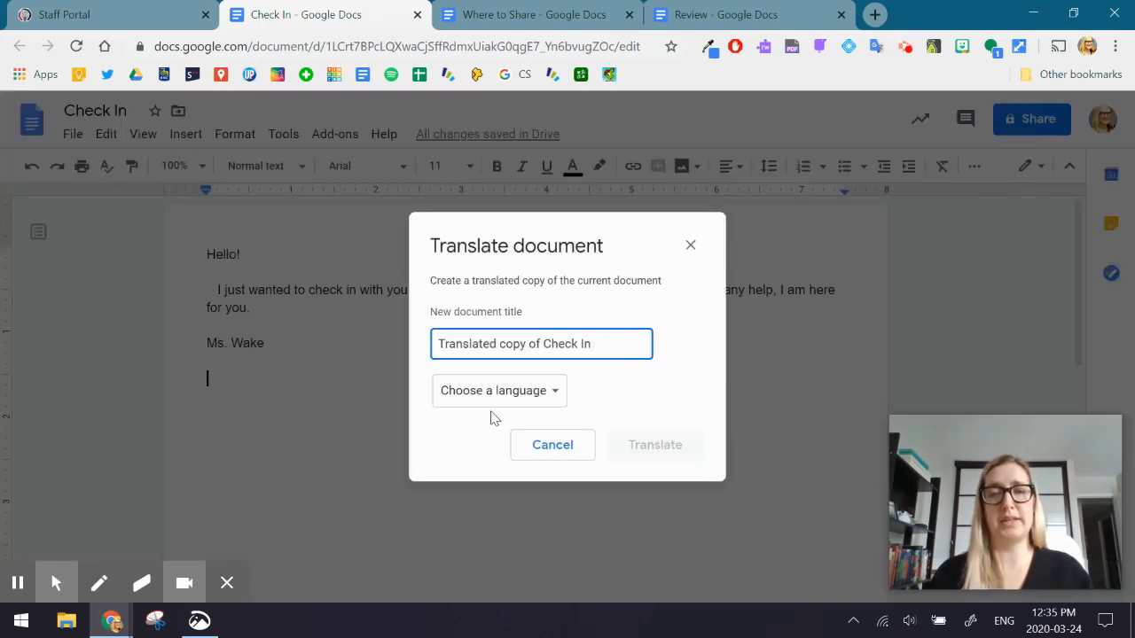
left_click(498, 390)
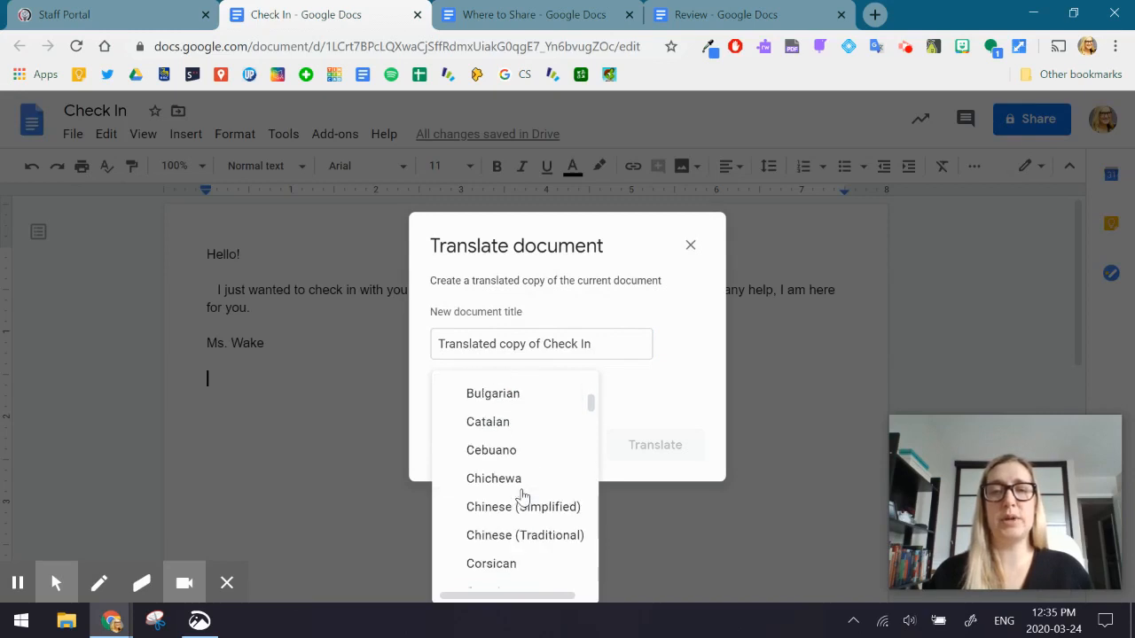
scroll("down", 3)
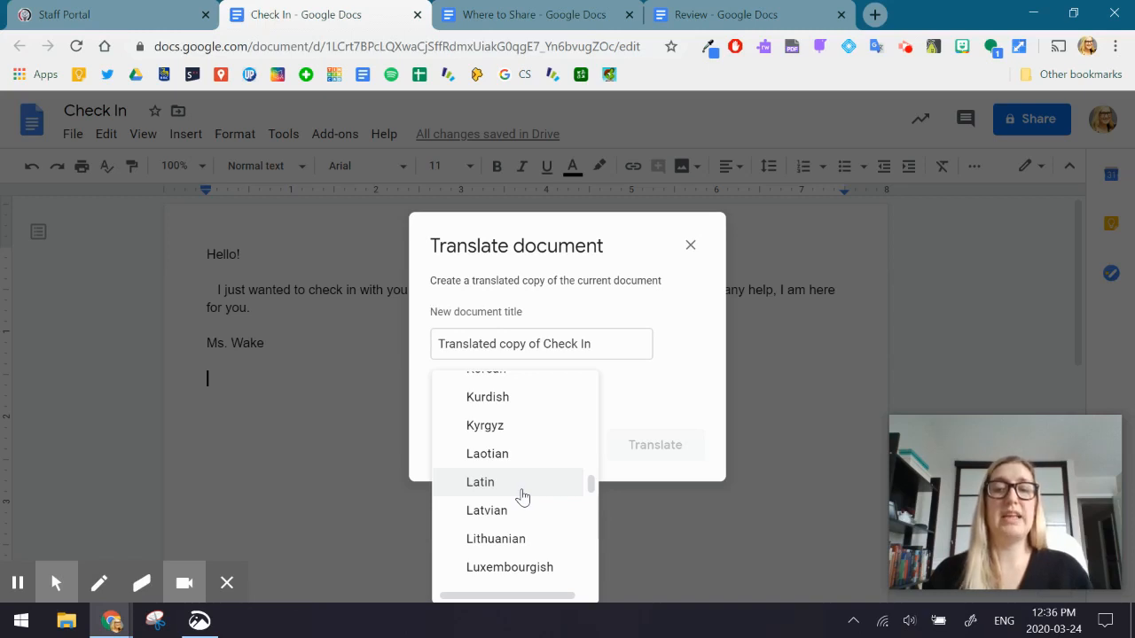
scroll("down", 3)
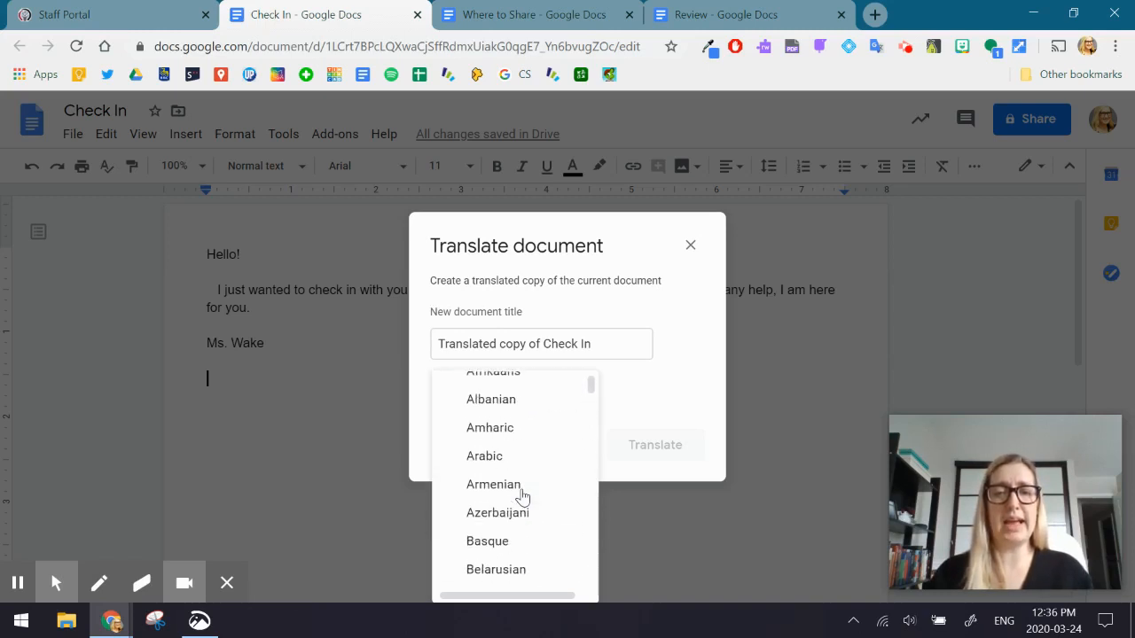
left_click(484, 456)
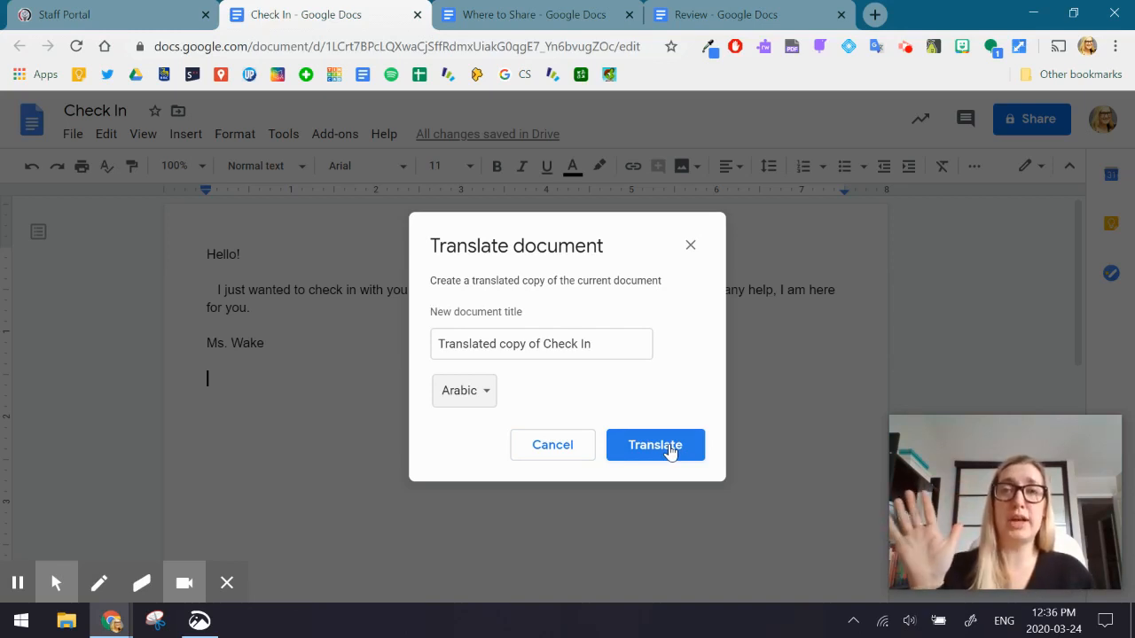
Generate the Arabic translated copy of Check In and switch to its tab.
left_click(655, 444)
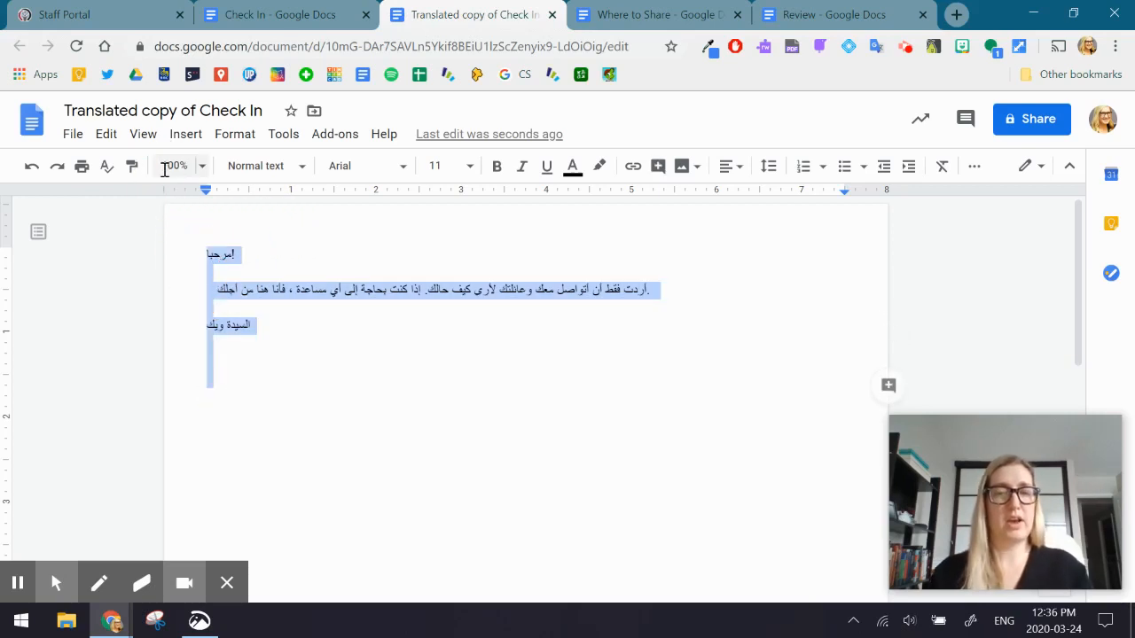
left_click(275, 14)
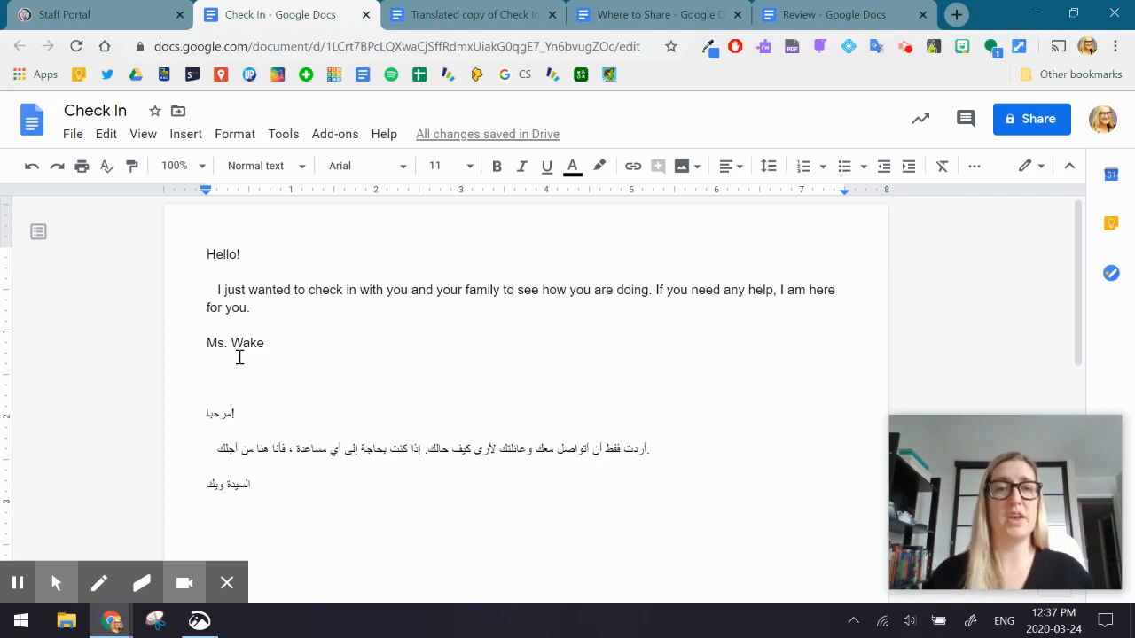
mouse_move(383, 272)
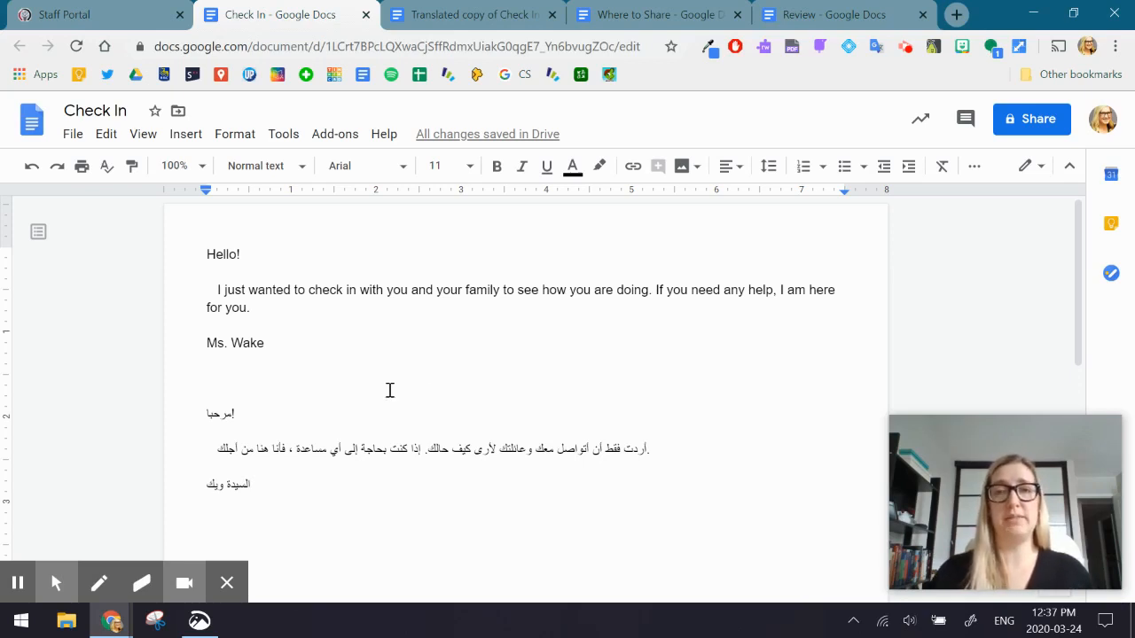
mouse_move(904, 46)
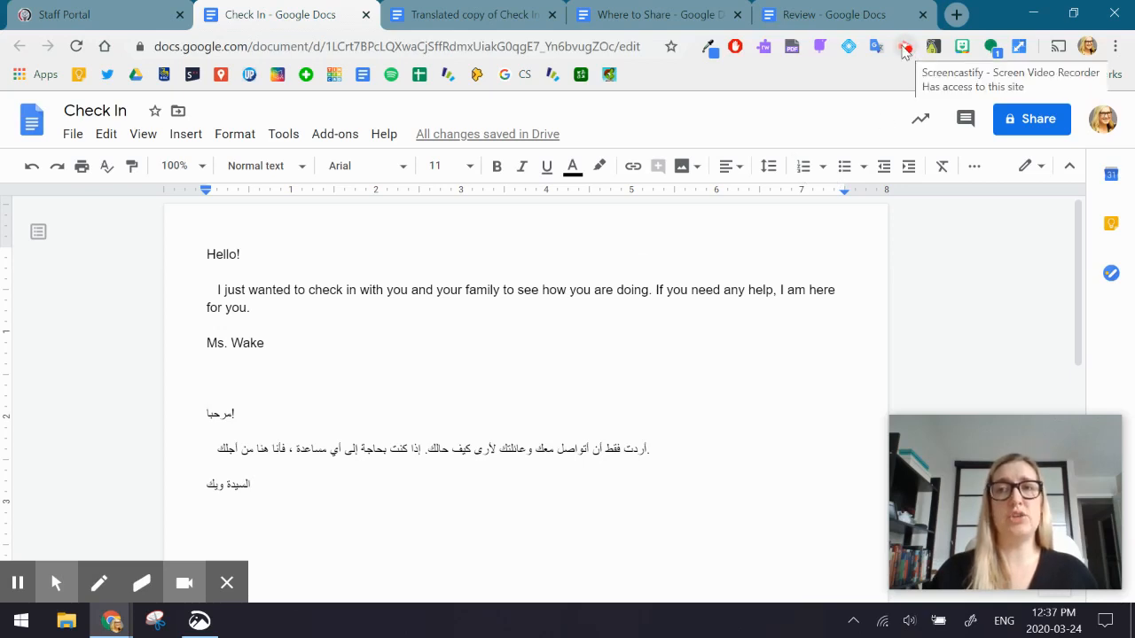
mouse_move(700, 50)
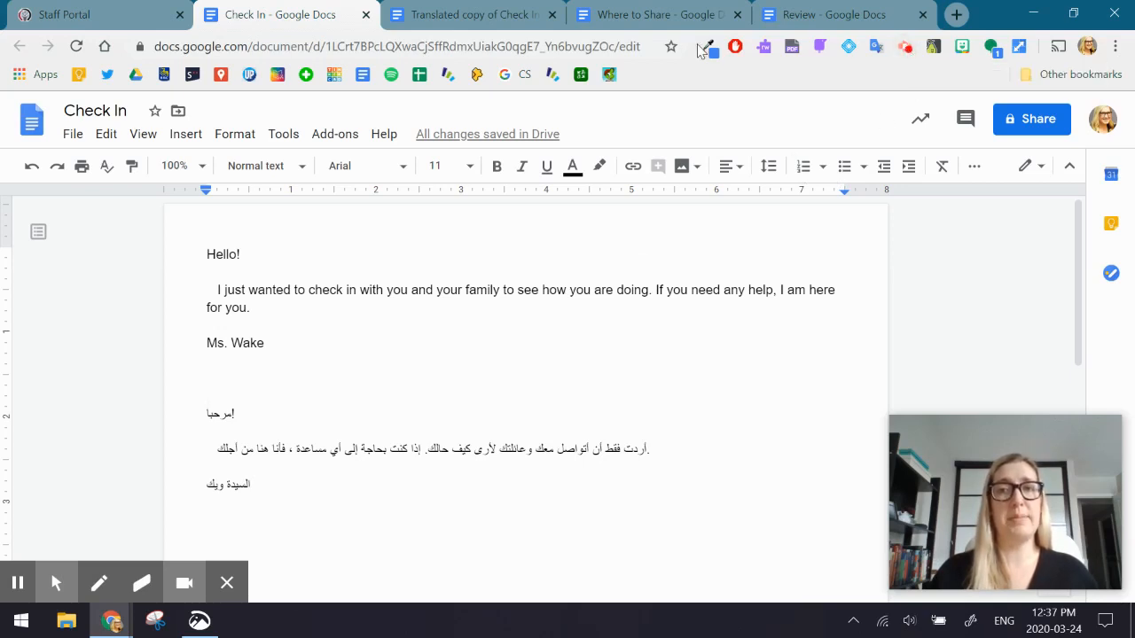
mouse_move(906, 46)
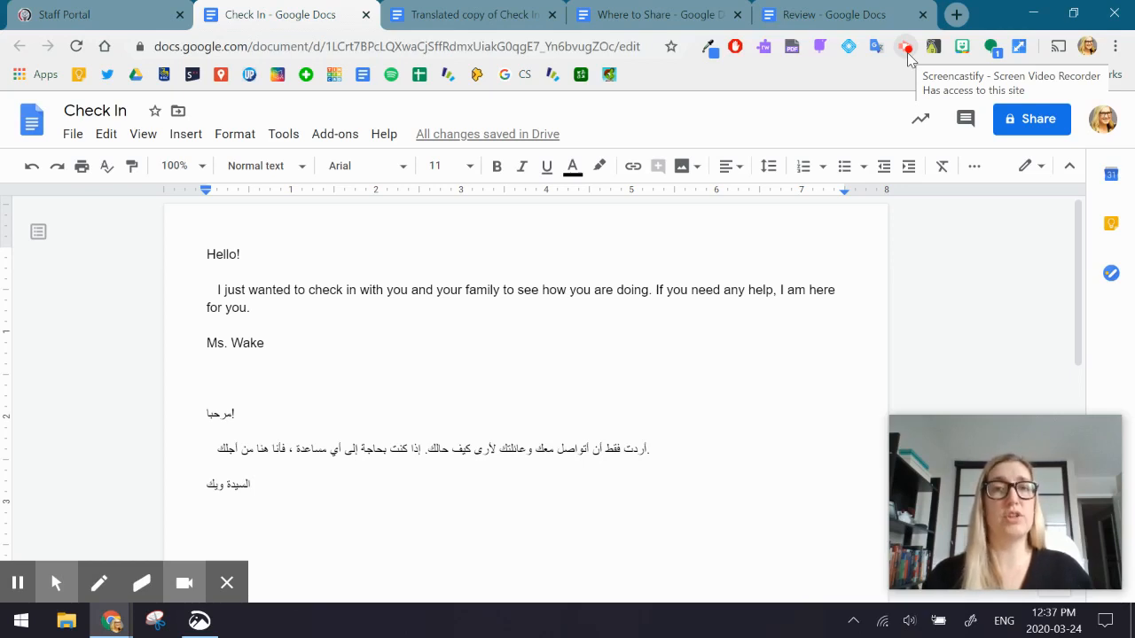
mouse_move(842, 151)
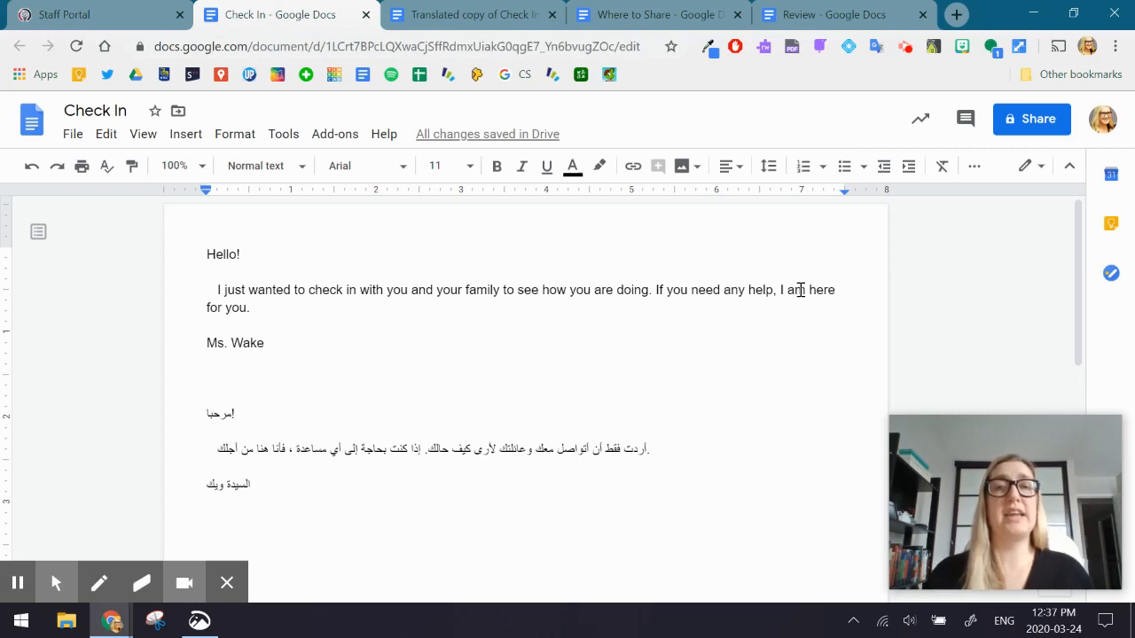
mouse_move(806, 279)
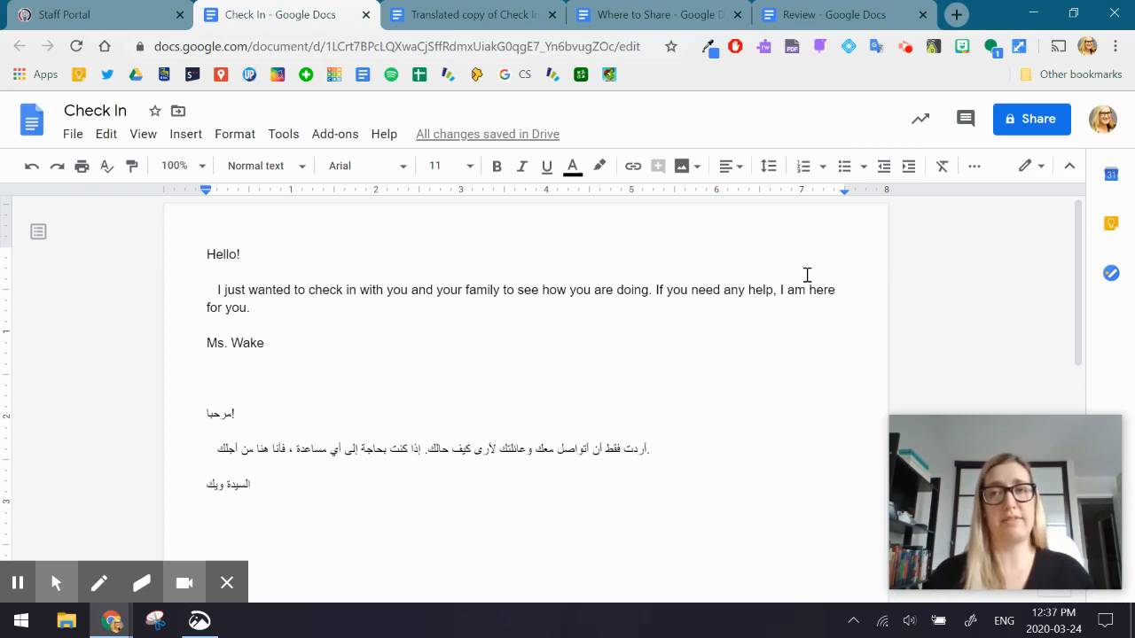
mouse_move(905, 46)
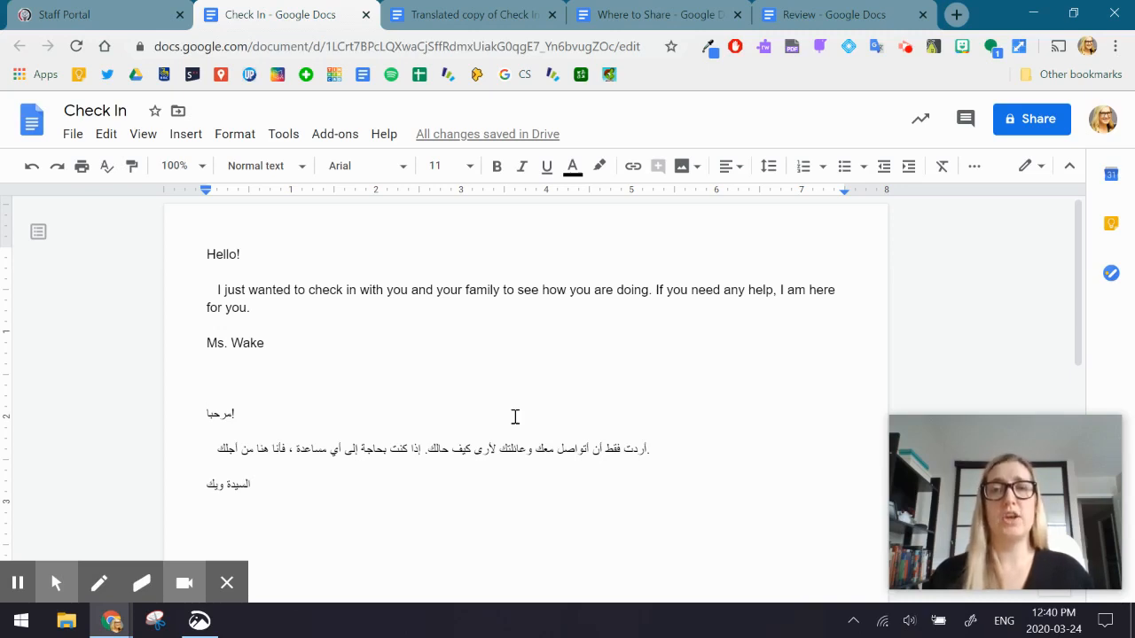
View the Where to Share guide listing PowerSchool for parents and Gmail for students.
left_click(652, 14)
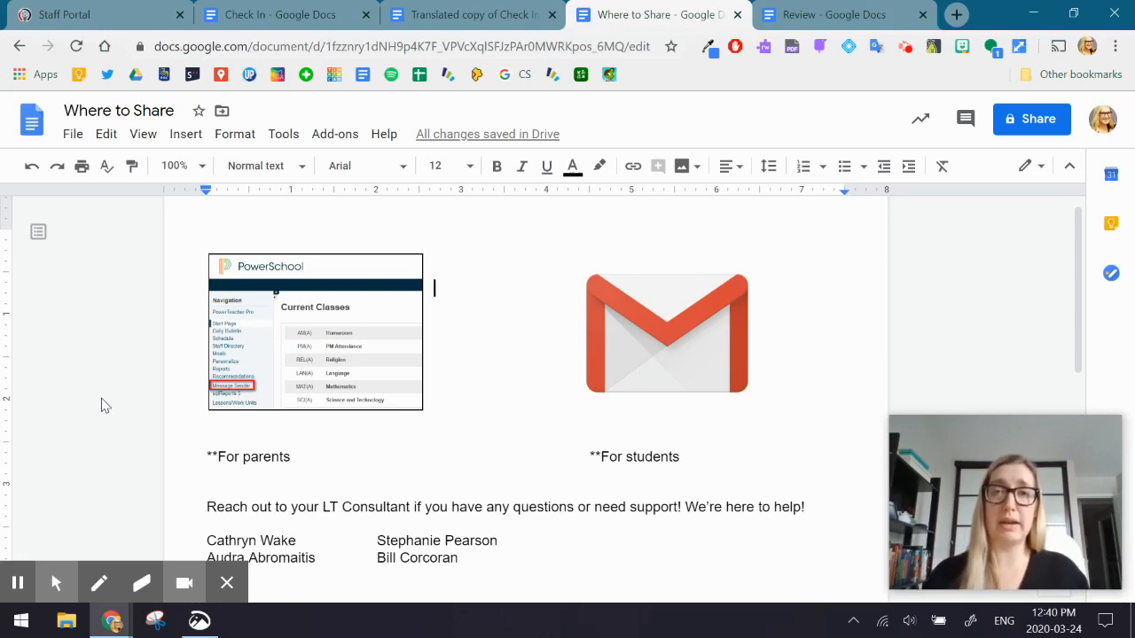
mouse_move(280, 388)
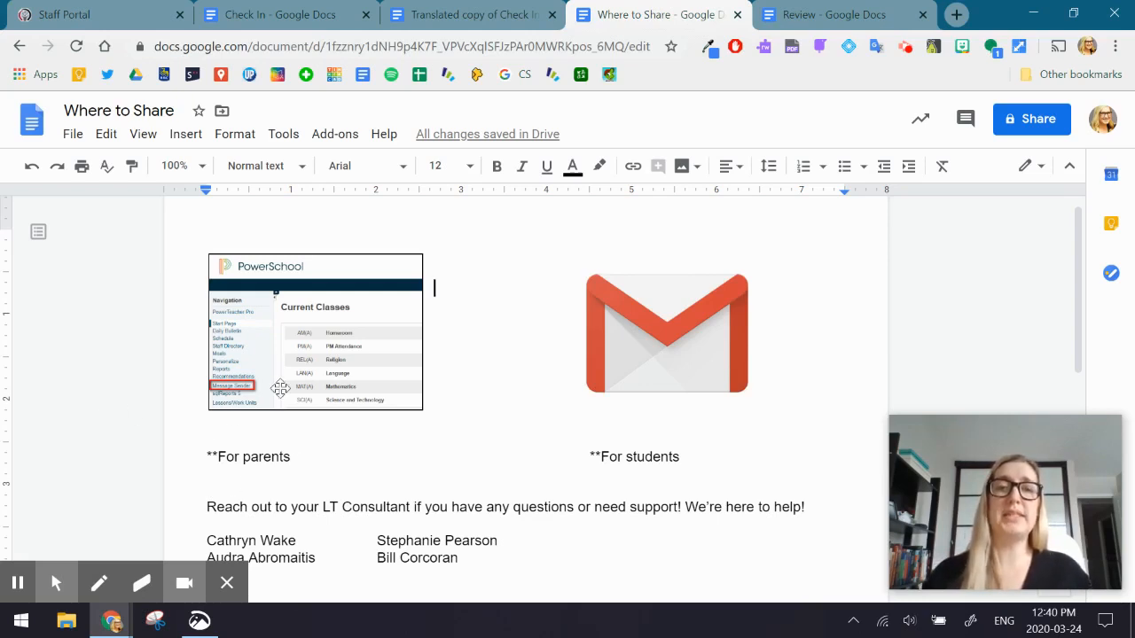
mouse_move(276, 346)
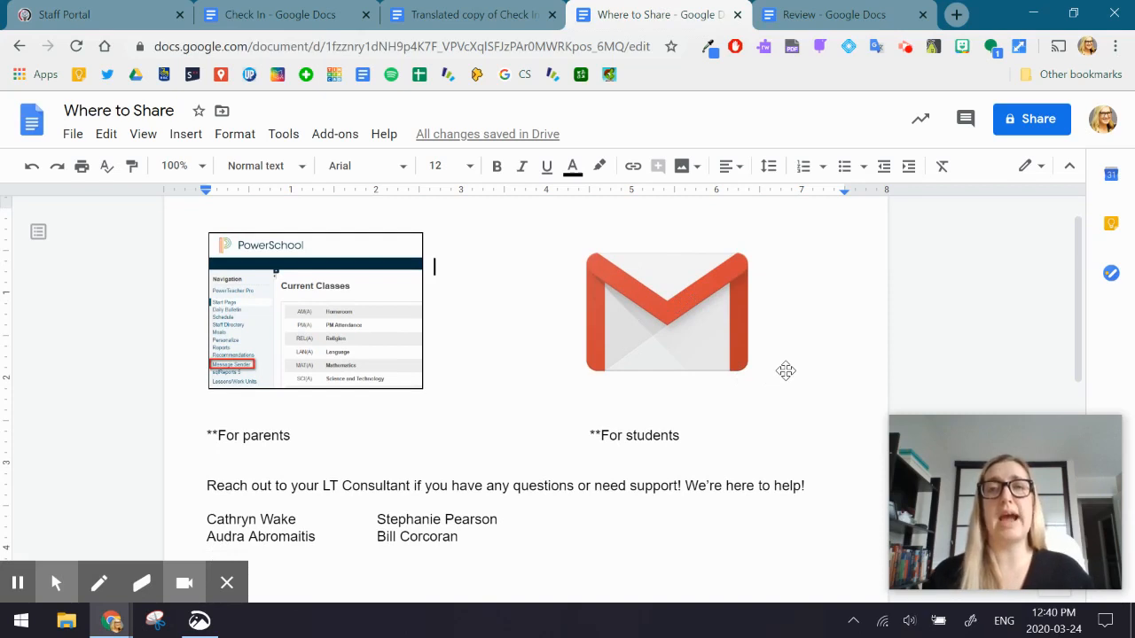
mouse_move(758, 377)
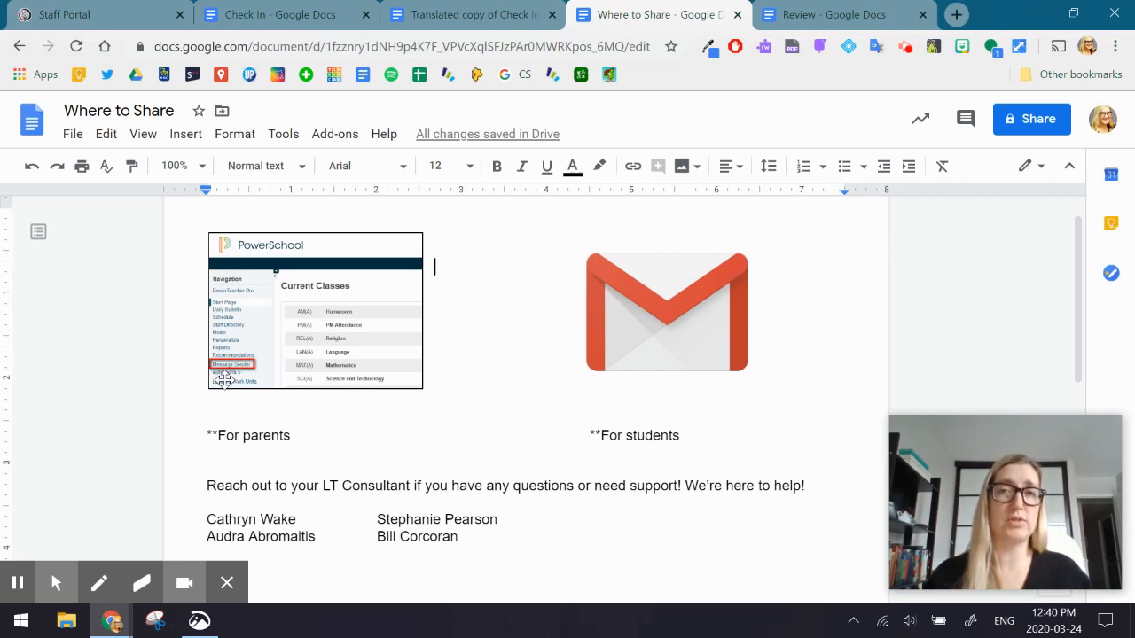
mouse_move(505, 411)
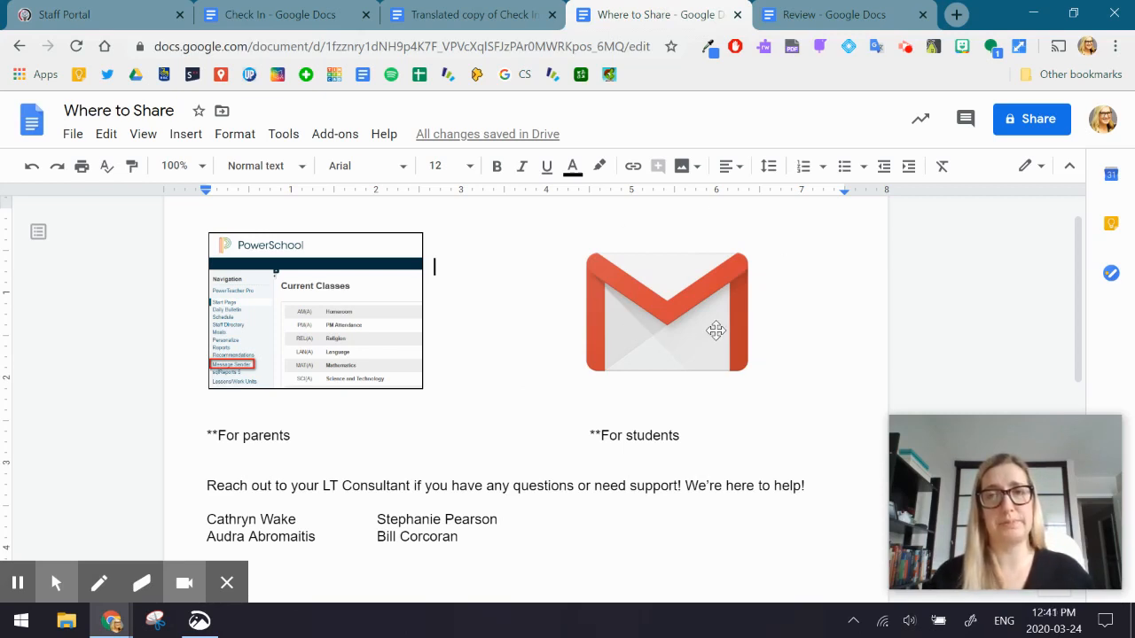
Bring up the green Review document with its four numbered sharing steps.
left_click(829, 14)
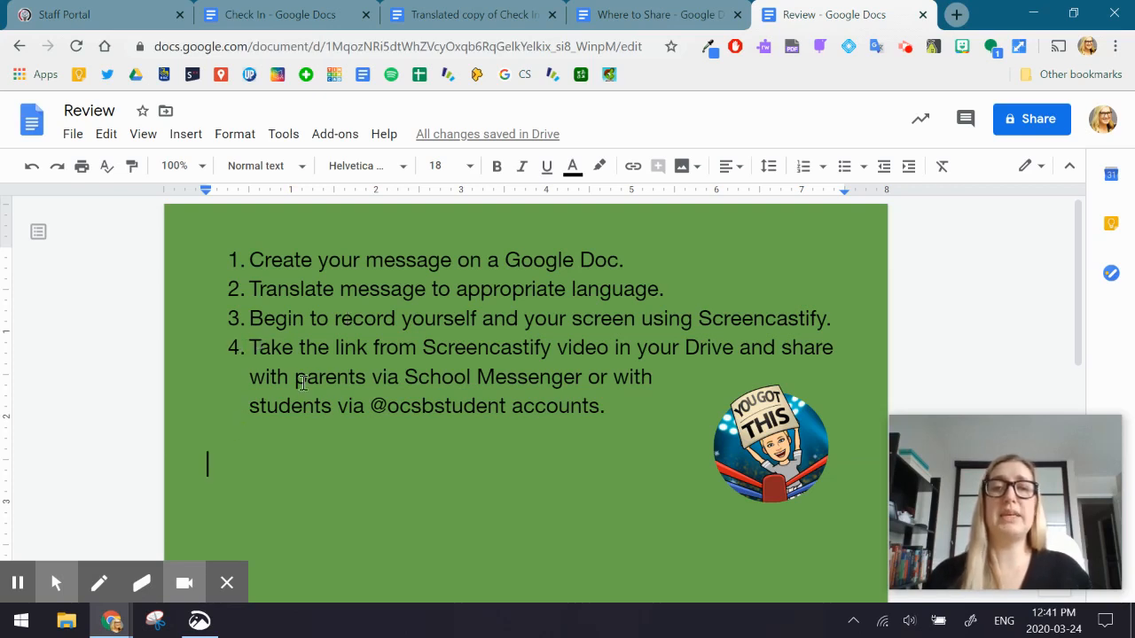
mouse_move(389, 472)
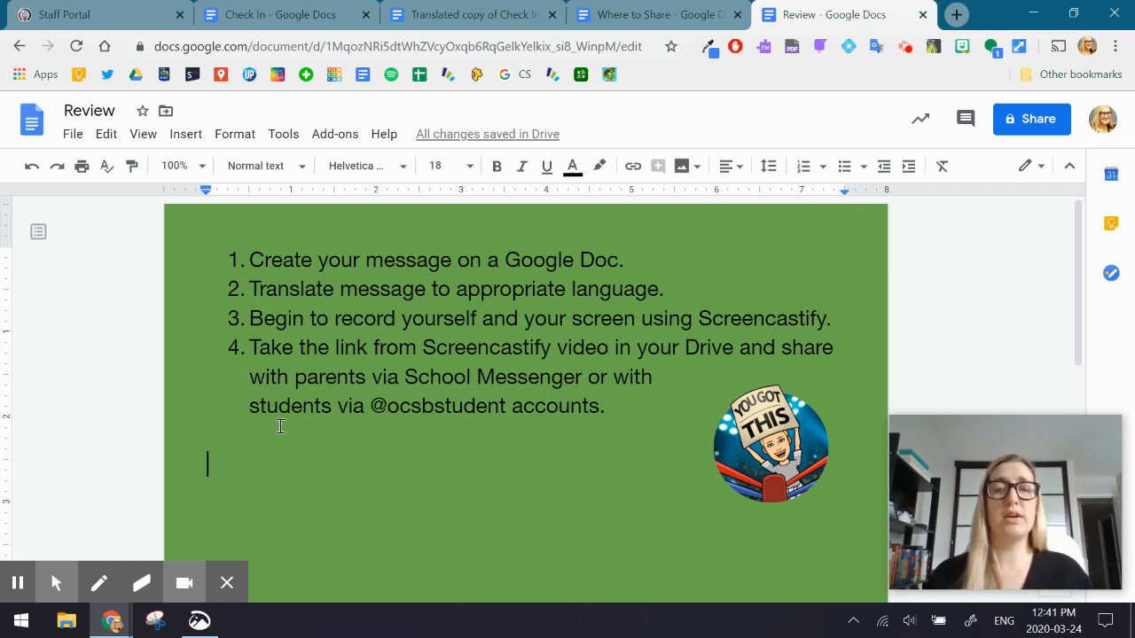
mouse_move(287, 430)
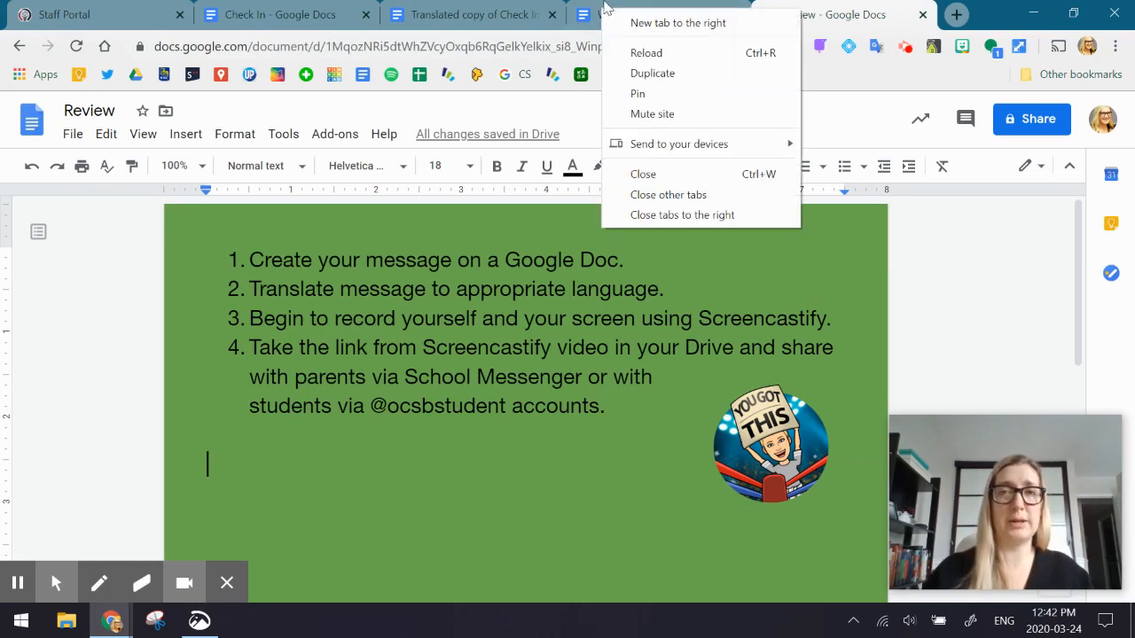
Return to Where to Share and scroll down to the LT Consultant contact list.
left_click(678, 23)
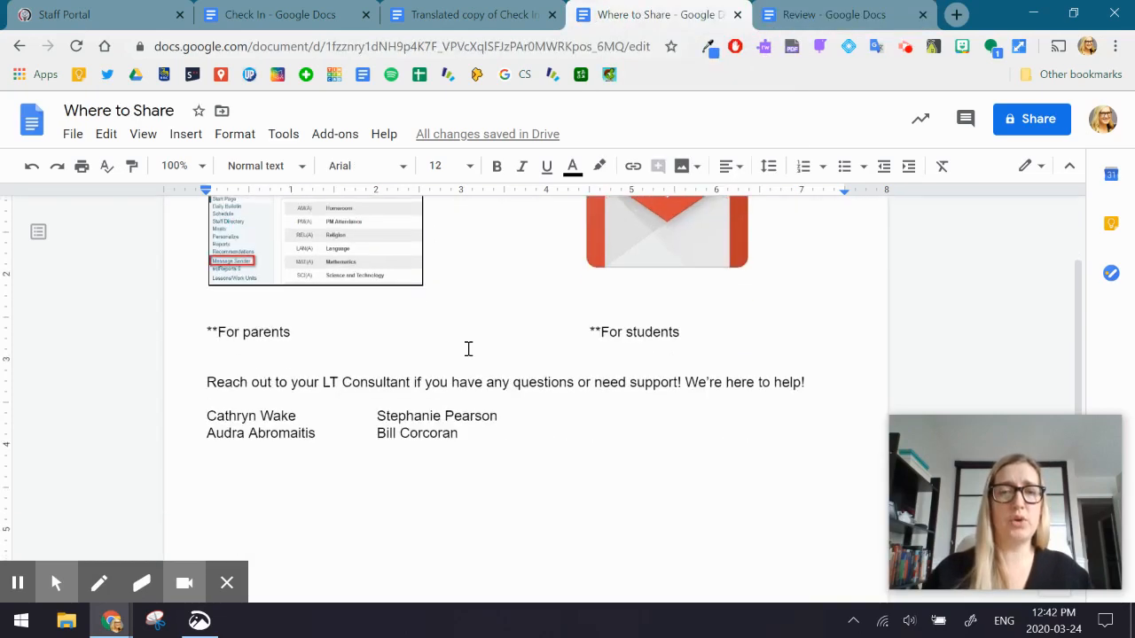
scroll("down", 3)
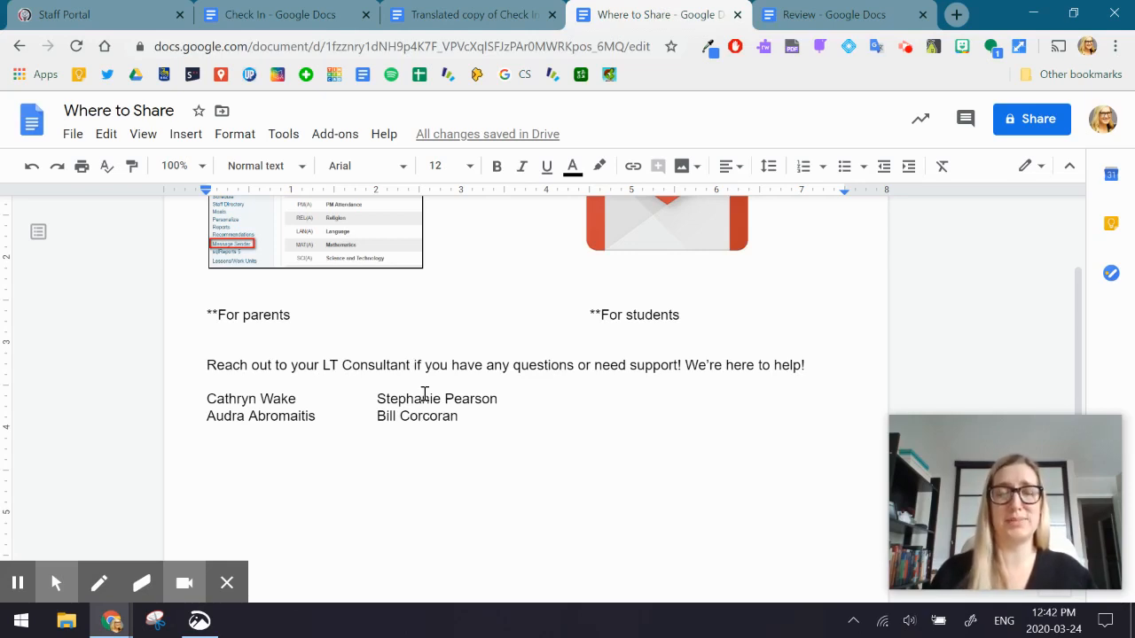
mouse_move(18, 583)
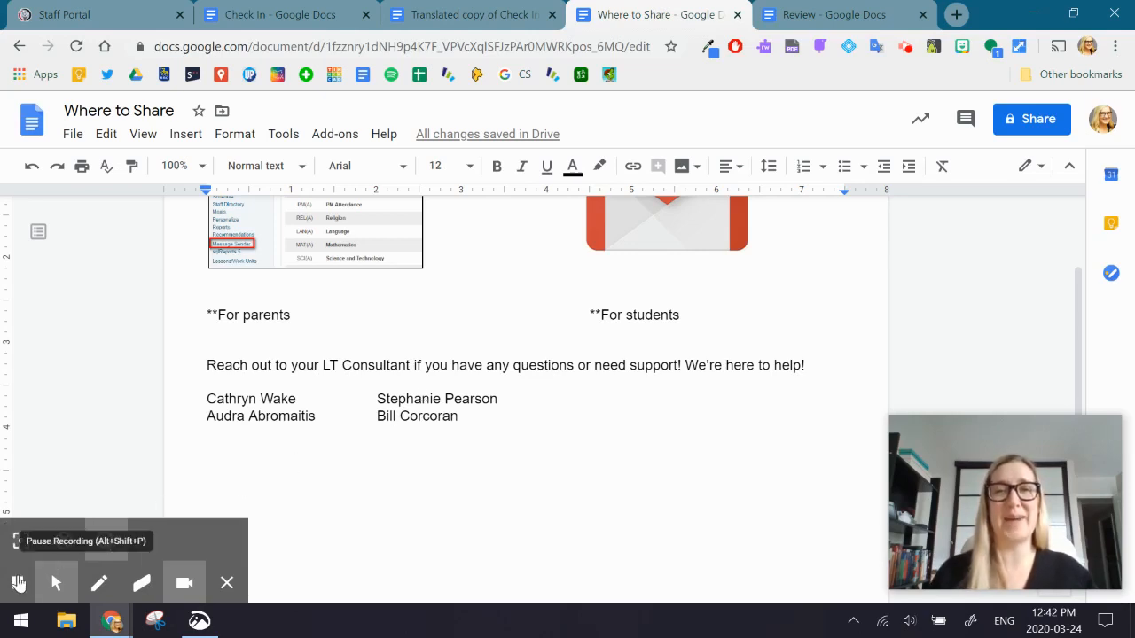